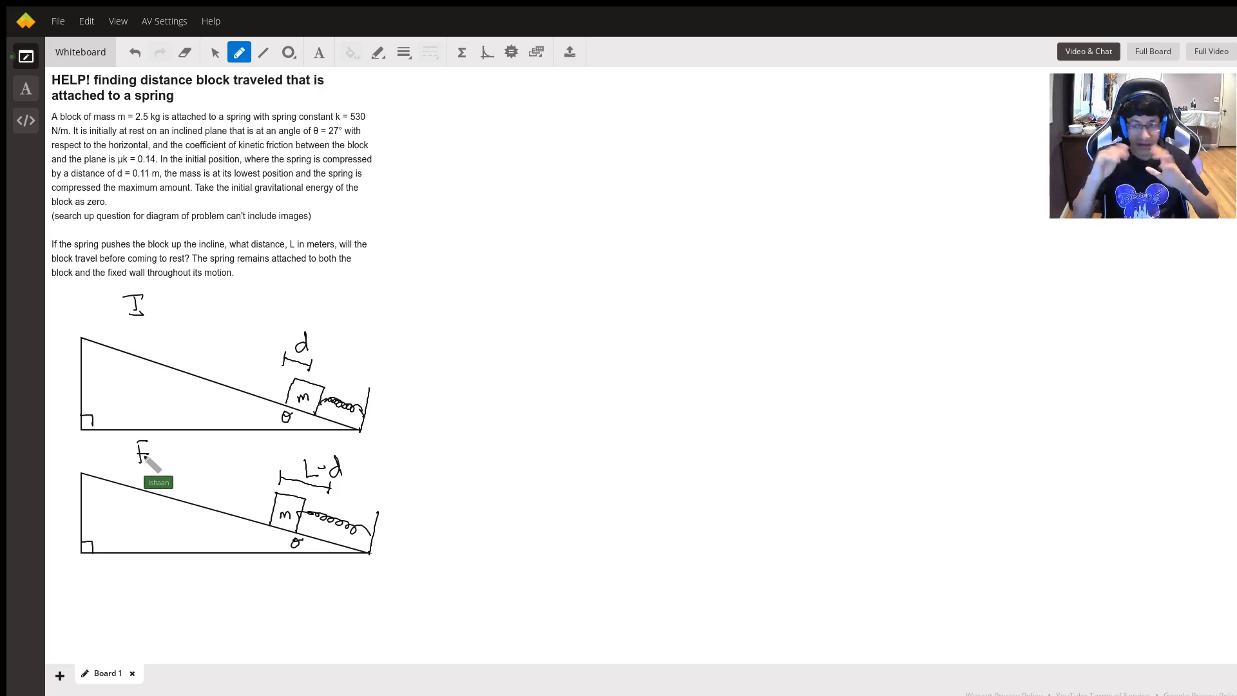
mouse_move(327, 347)
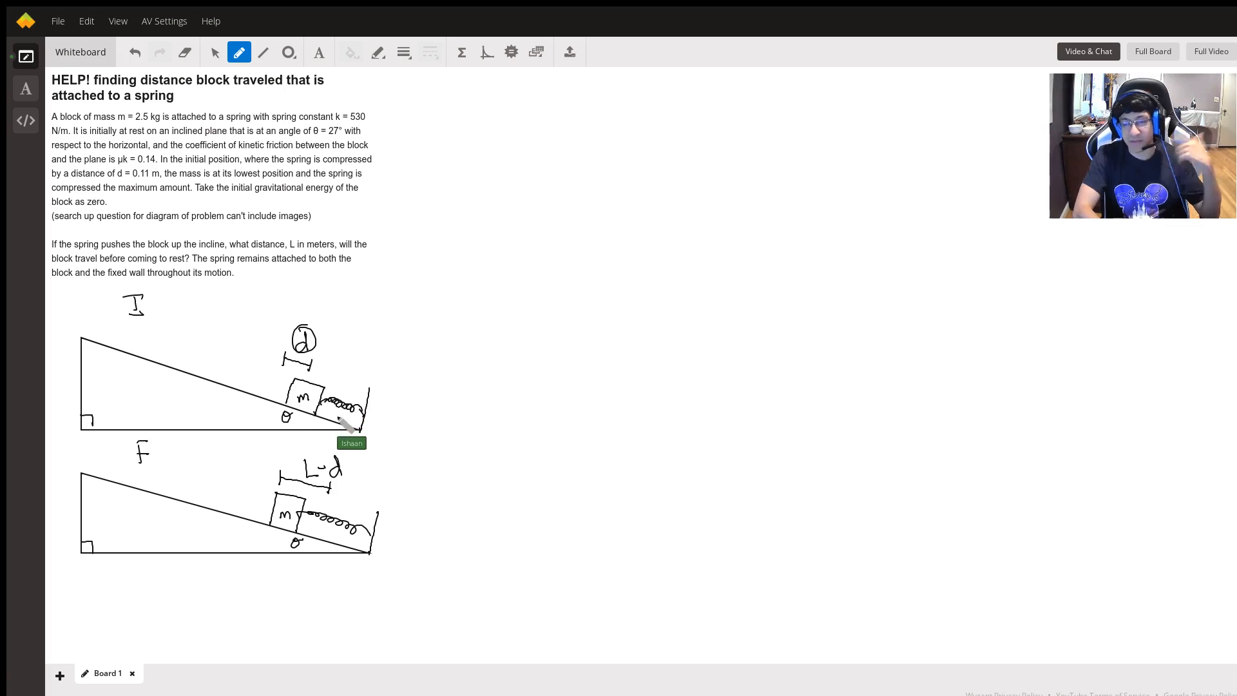
mouse_move(335, 466)
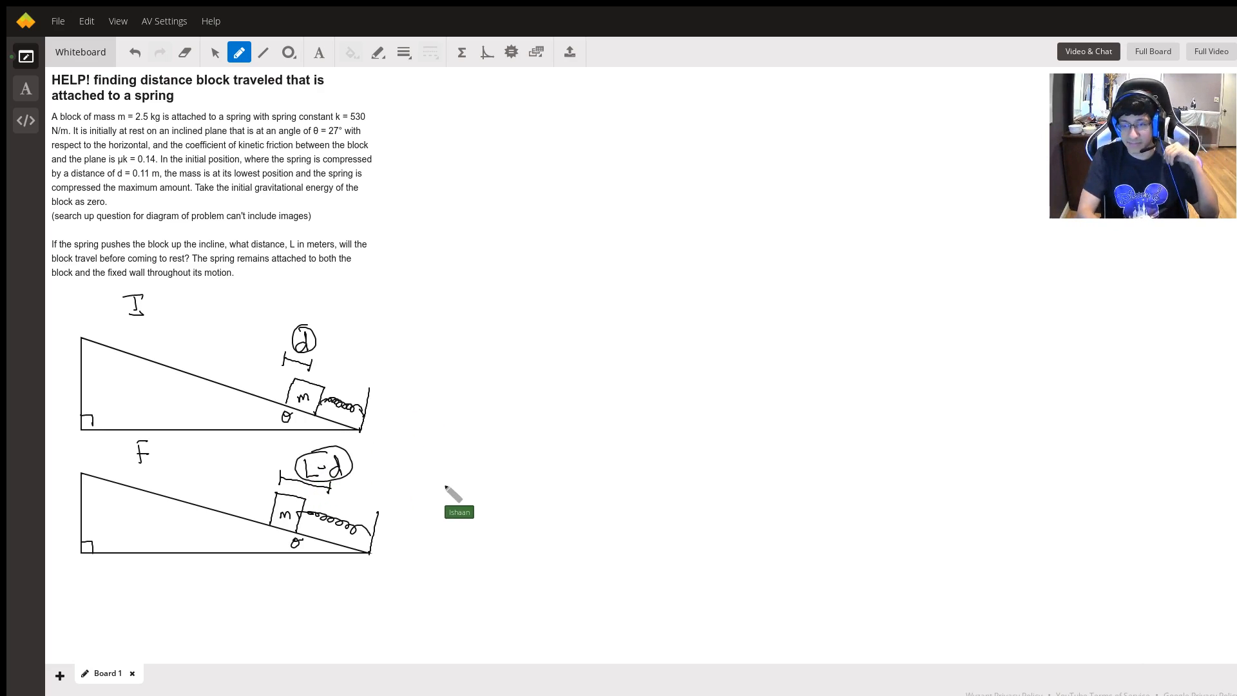
mouse_move(308, 75)
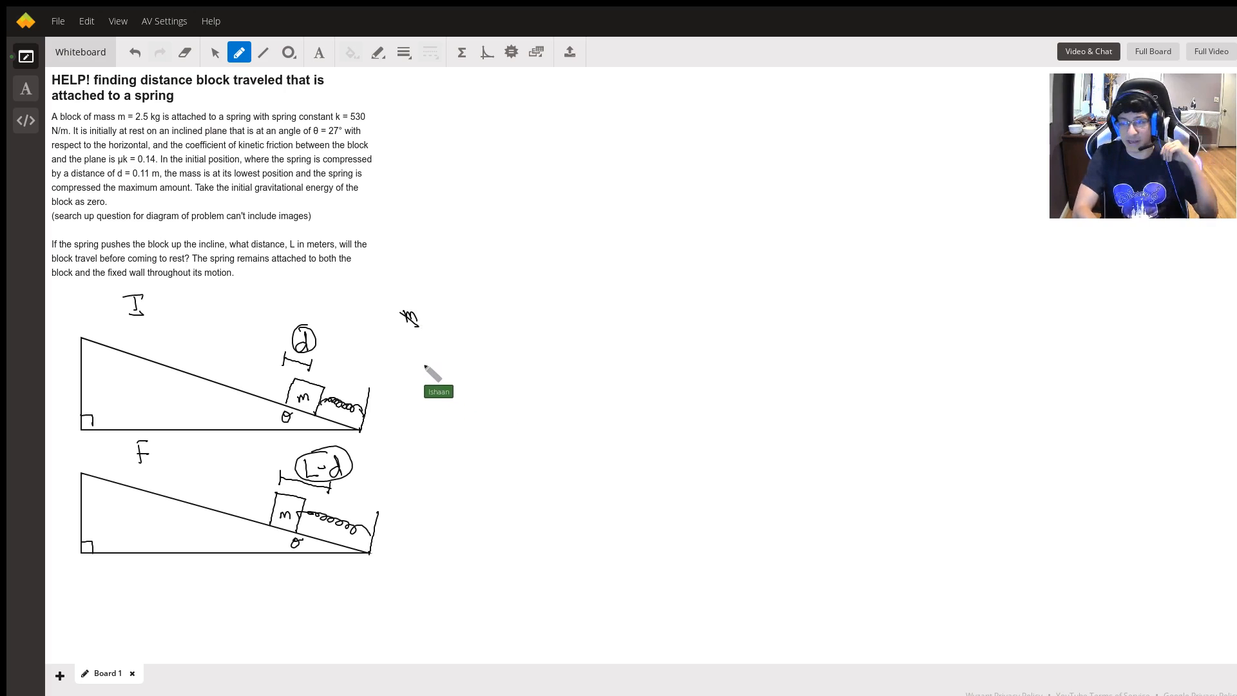
mouse_move(431, 174)
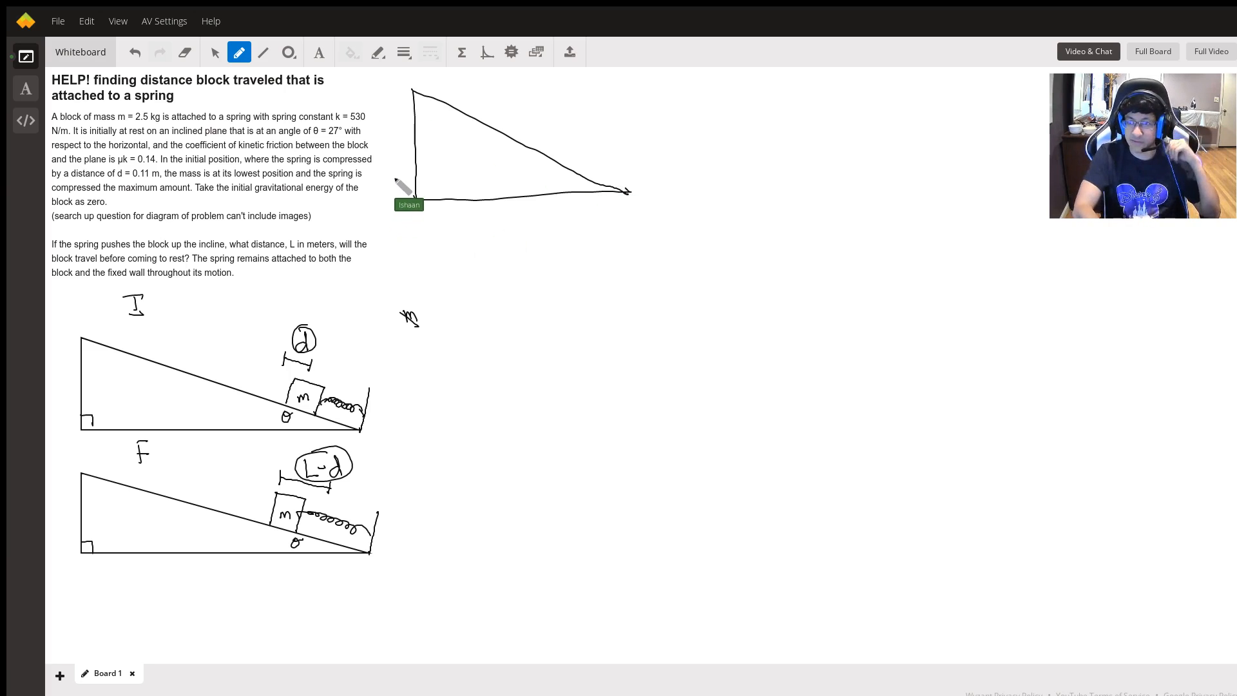
mouse_move(521, 115)
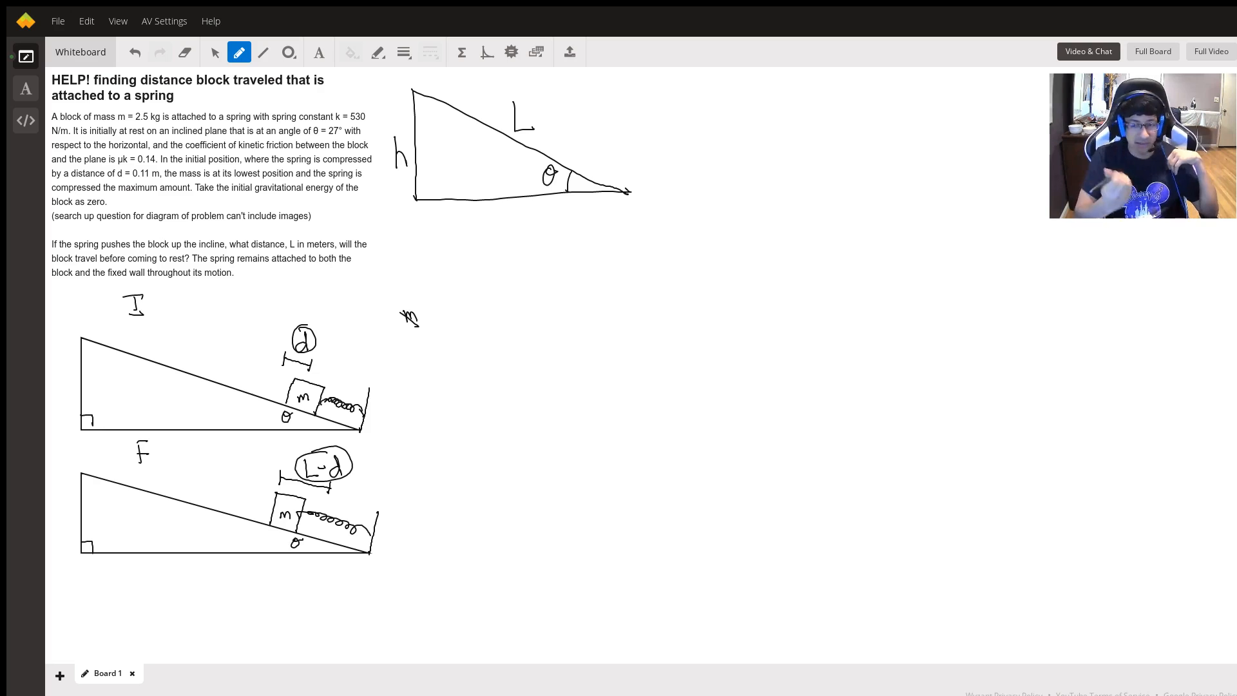
mouse_move(448, 216)
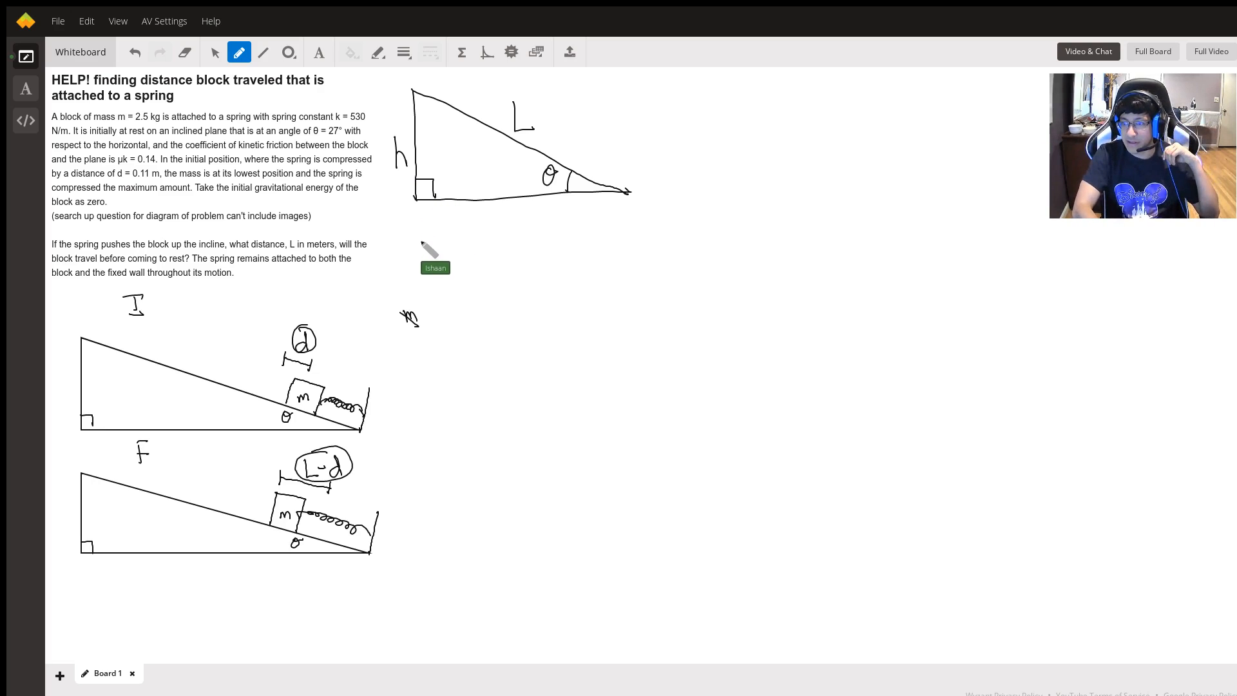
Step: Write sinθ = h/L beneath the labelled right triangle
left_click_drag(423, 245, 473, 241)
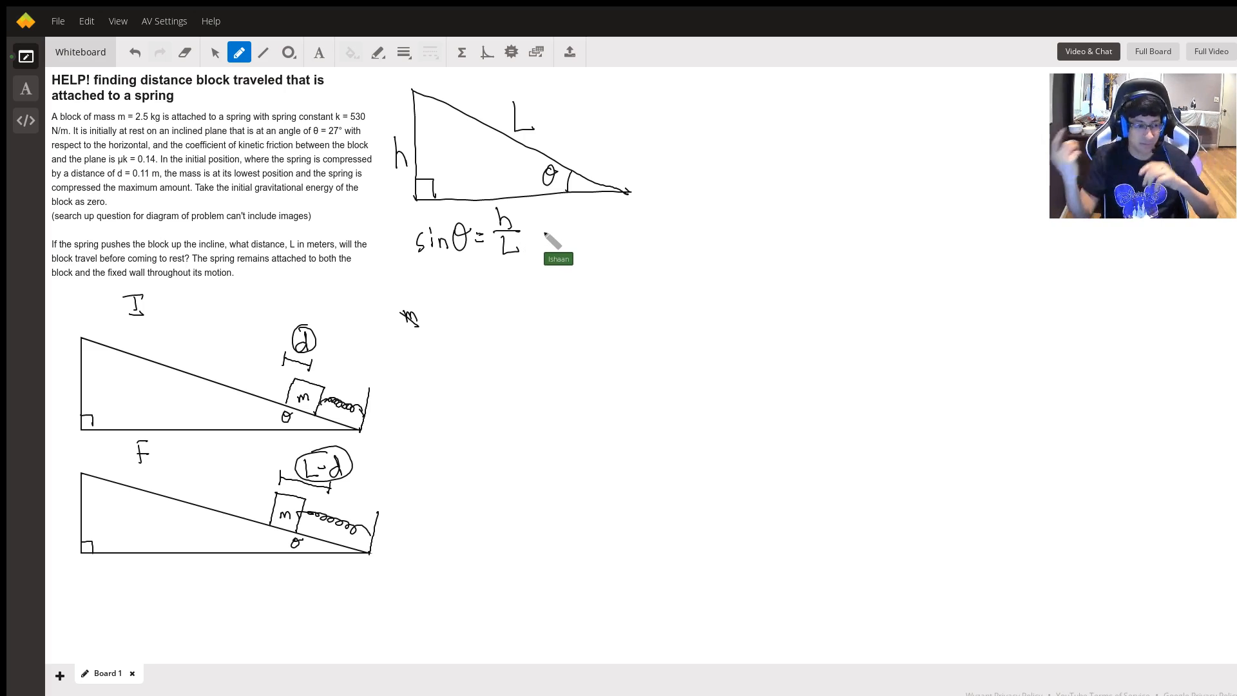
mouse_move(451, 293)
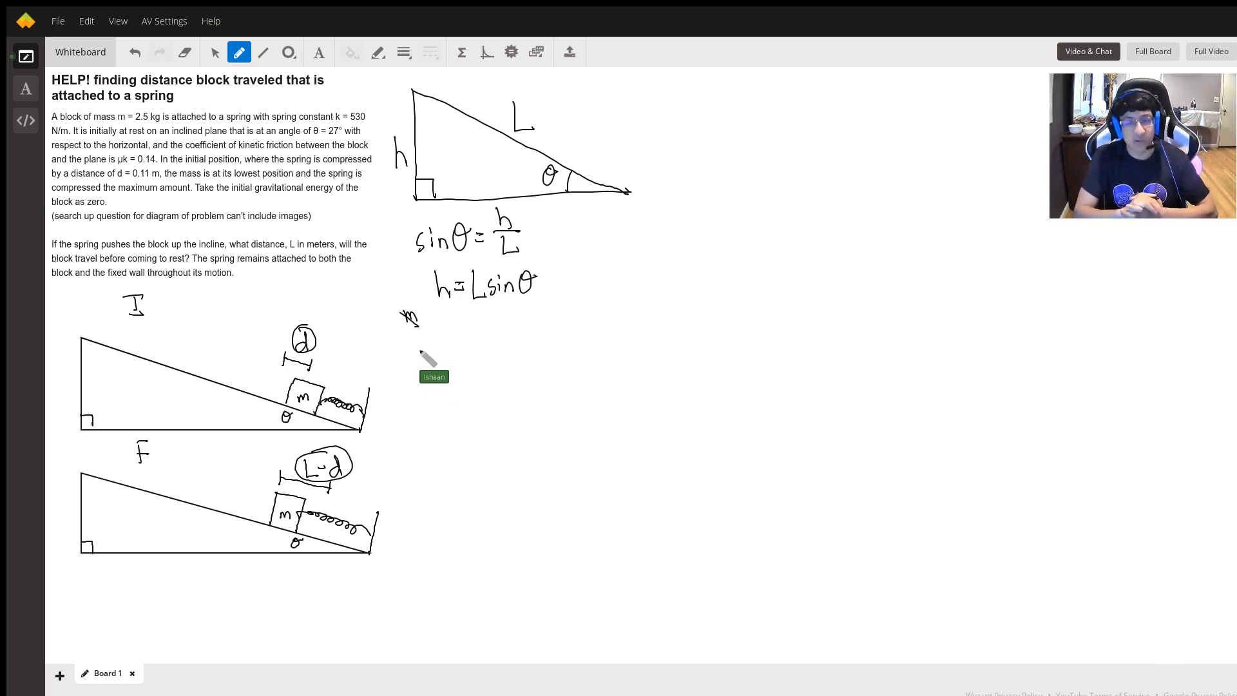
mouse_move(433, 364)
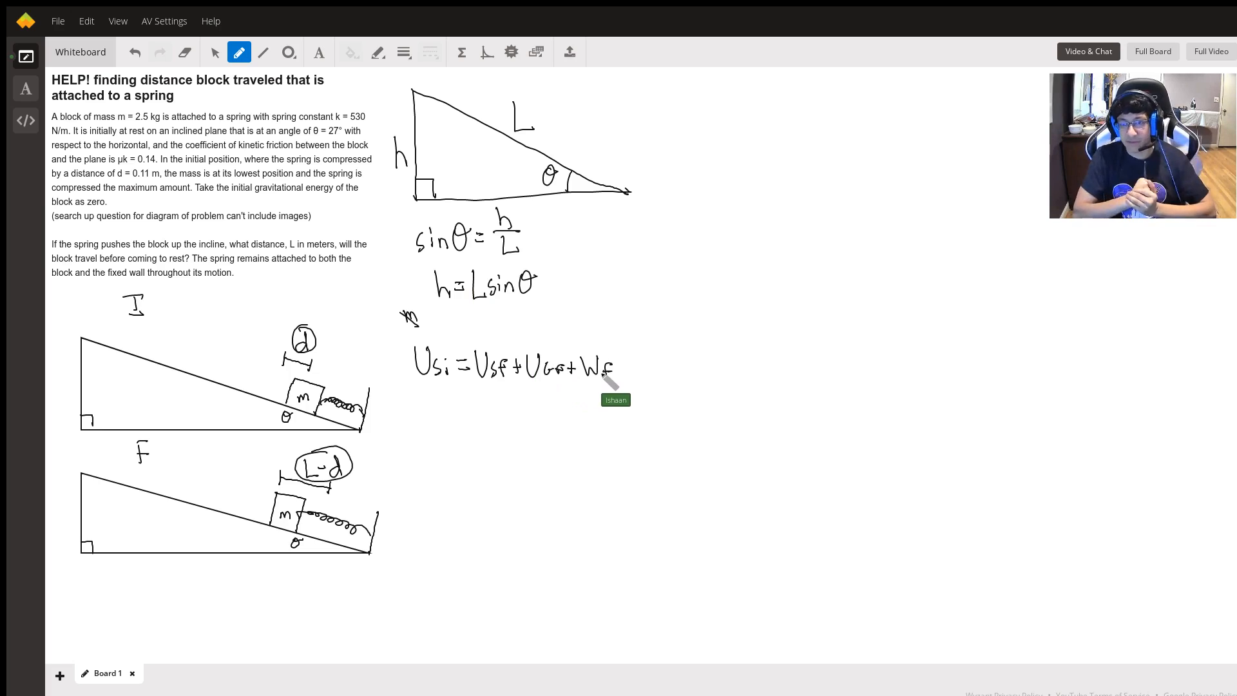
mouse_move(469, 350)
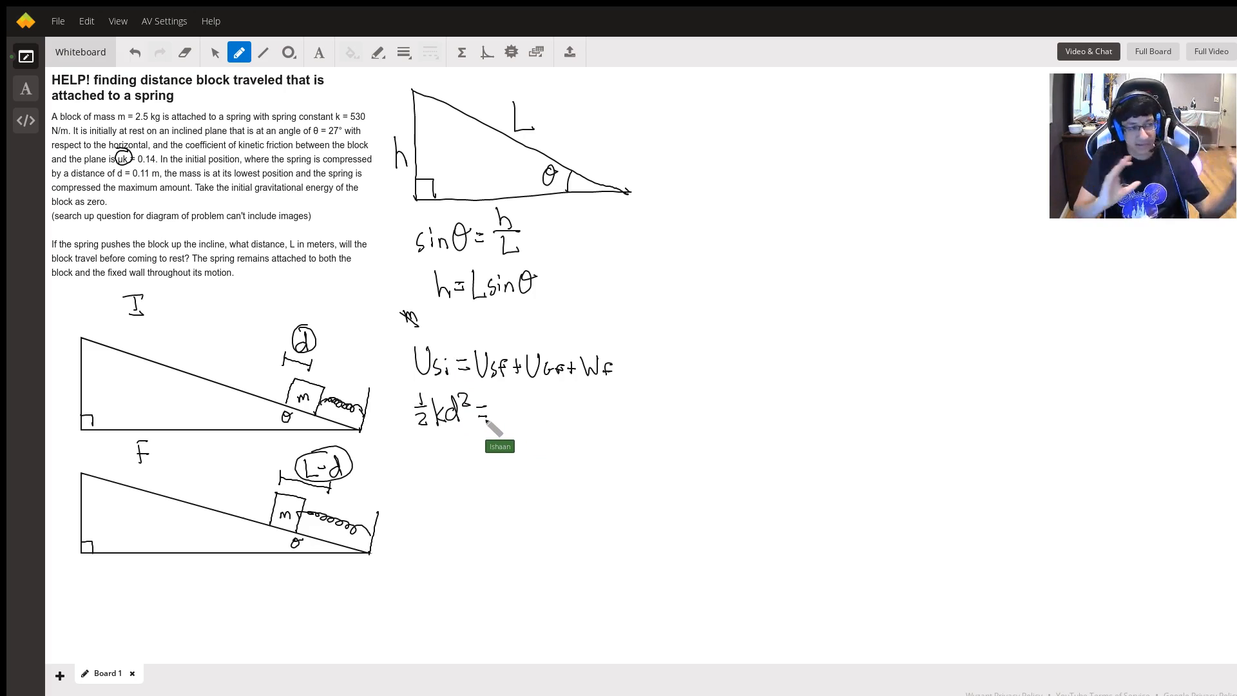
mouse_move(564, 343)
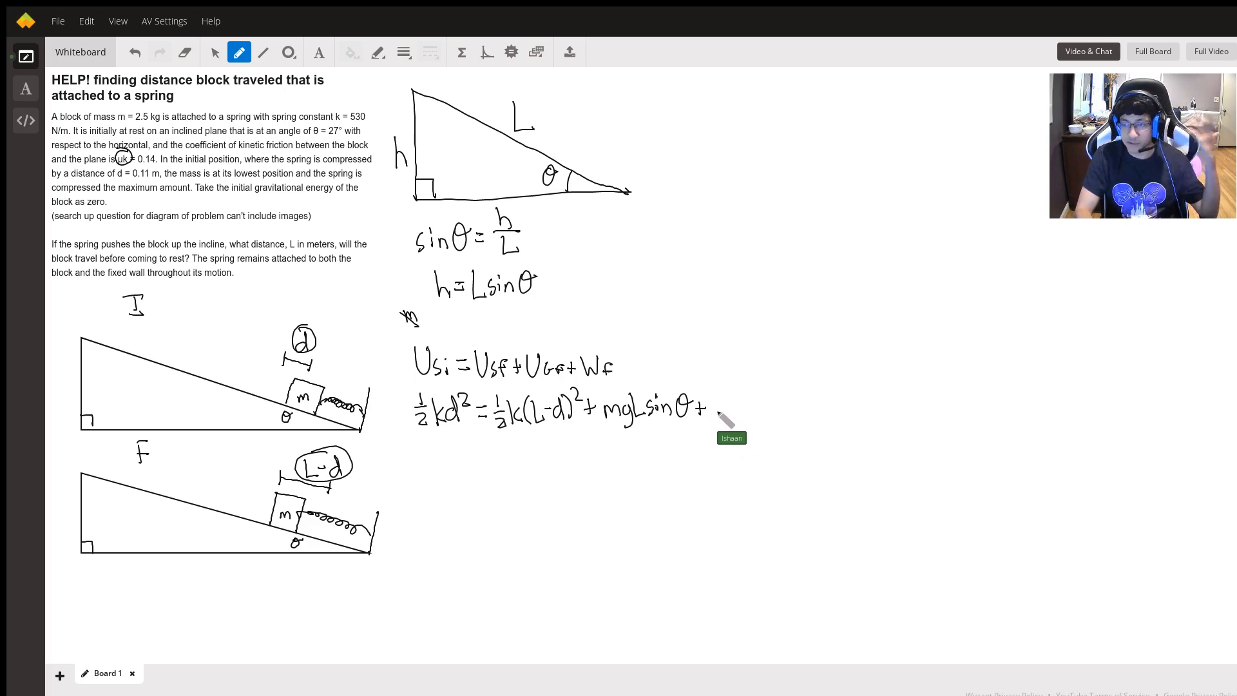
mouse_move(659, 371)
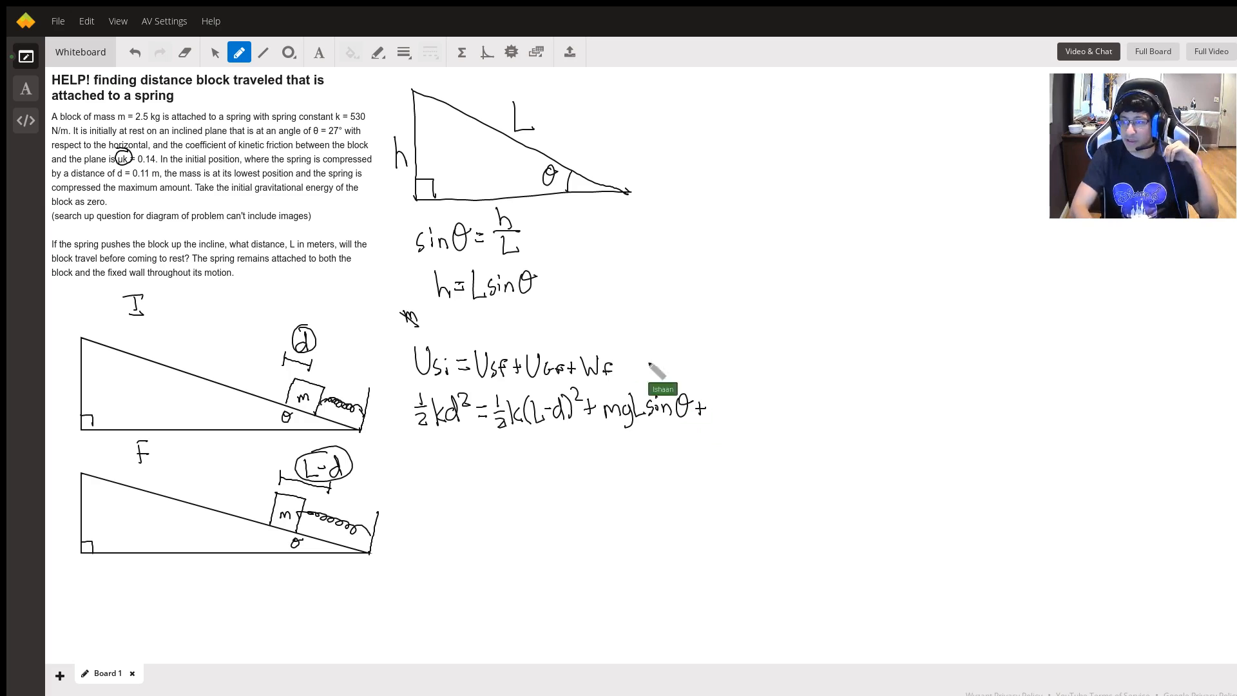
mouse_move(746, 195)
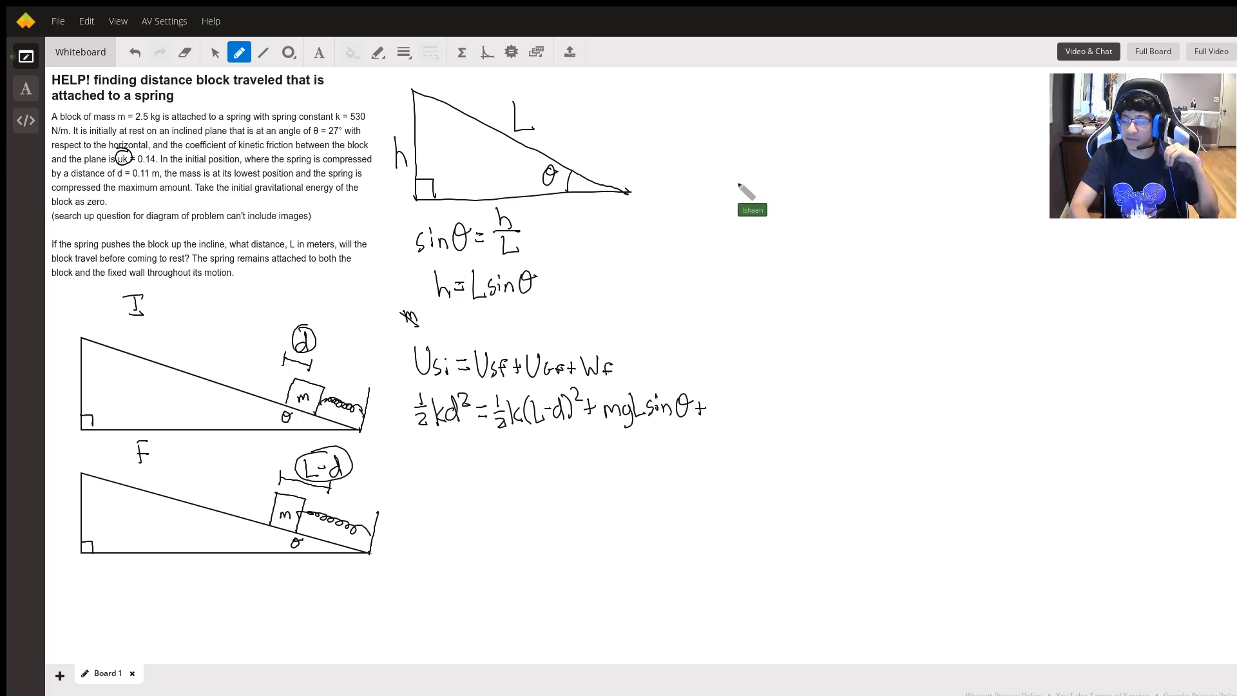
mouse_move(744, 182)
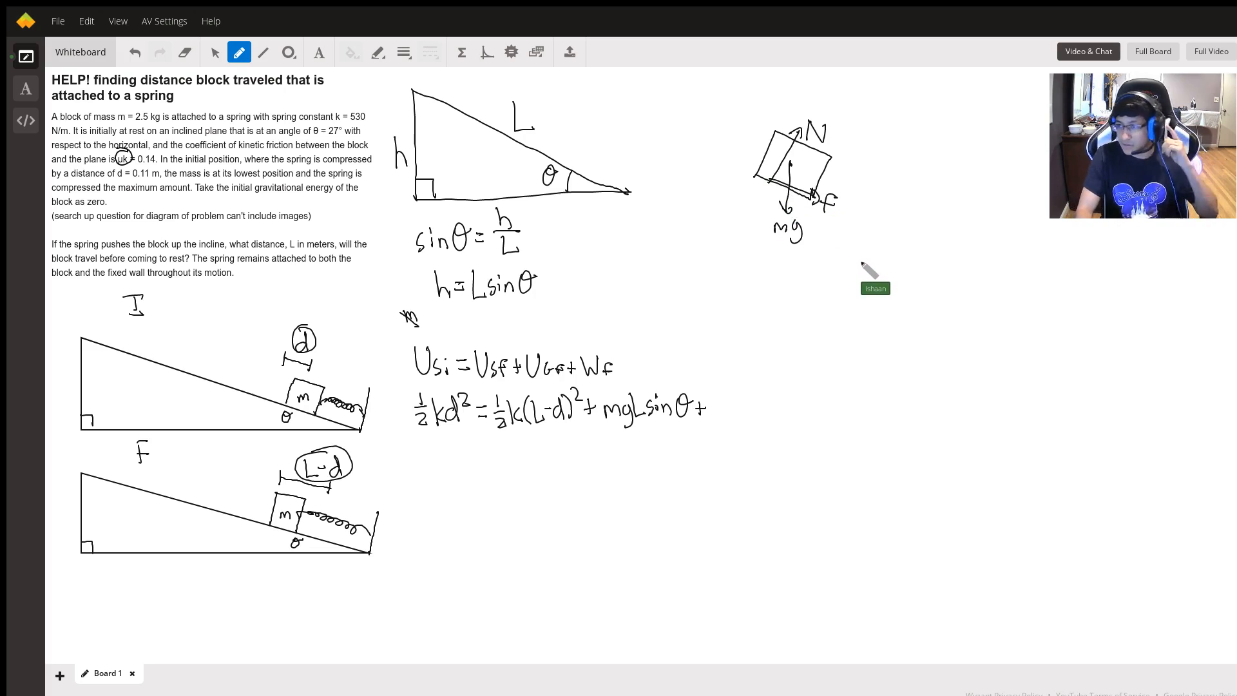
mouse_move(737, 154)
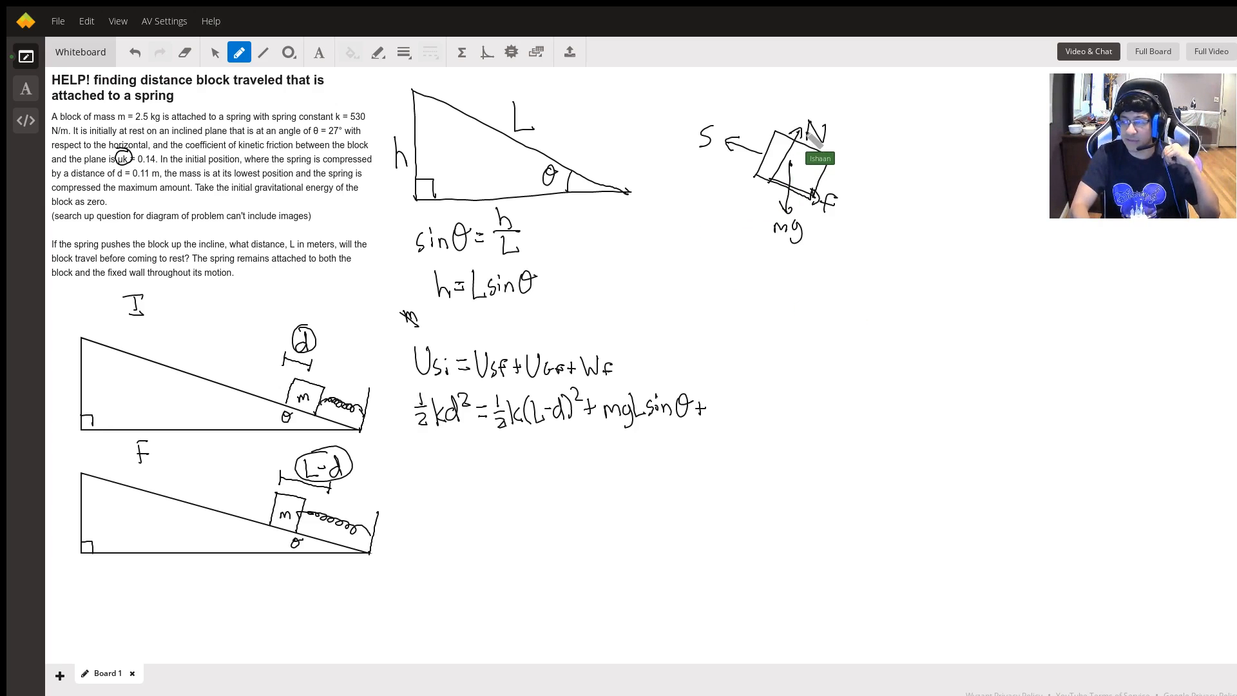
mouse_move(809, 197)
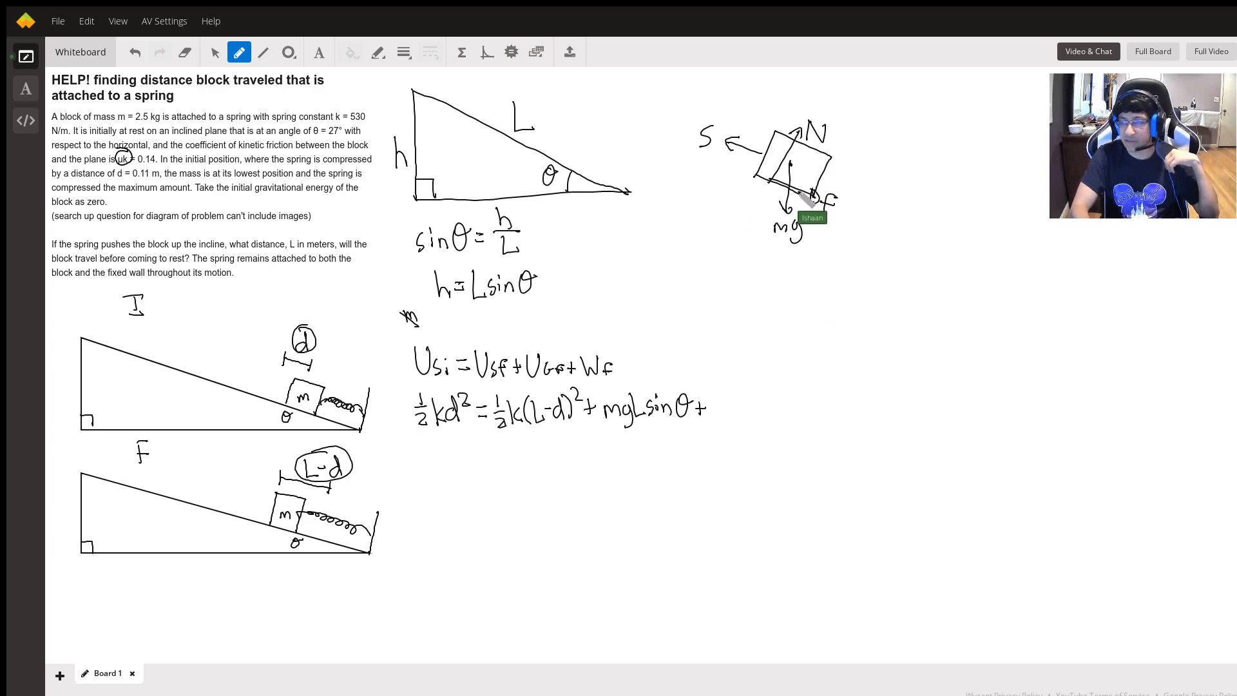
mouse_move(894, 193)
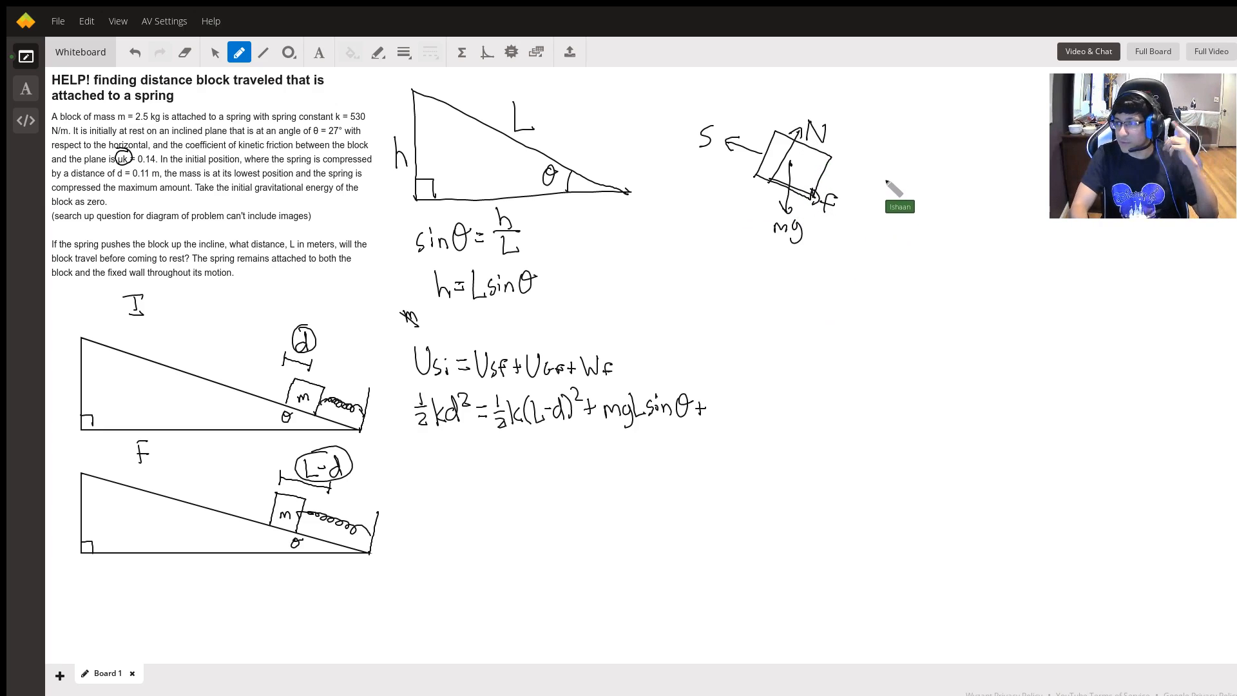
mouse_move(900, 220)
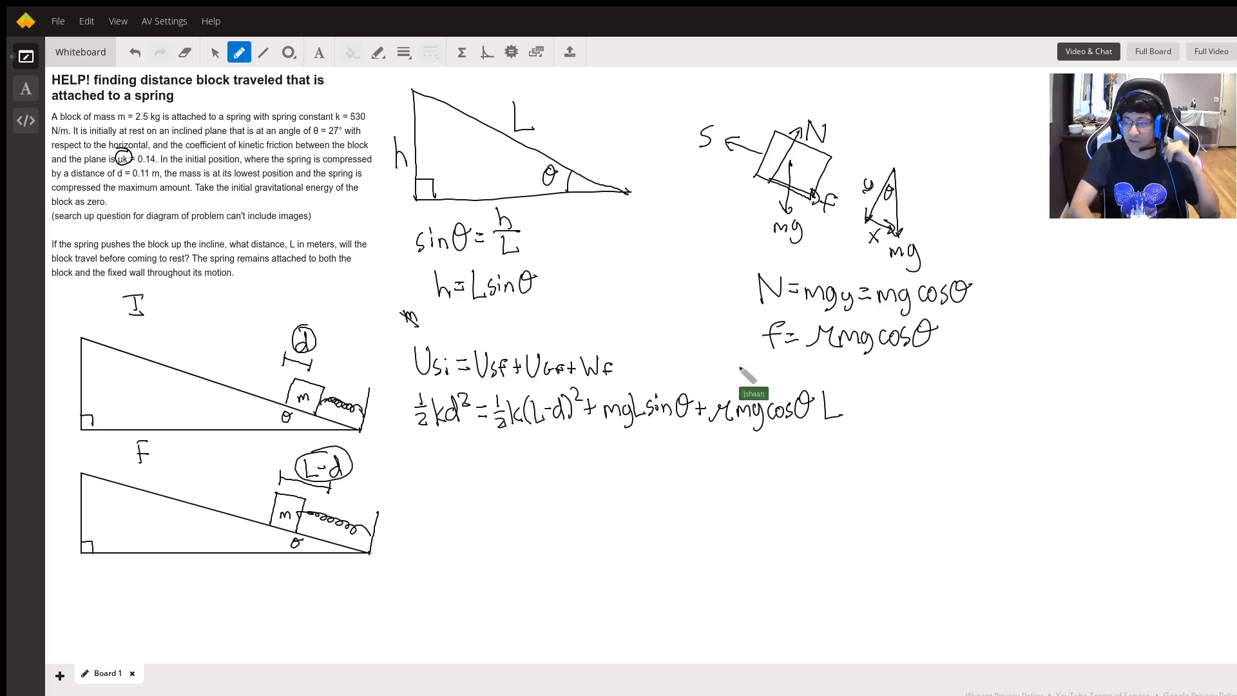
mouse_move(544, 453)
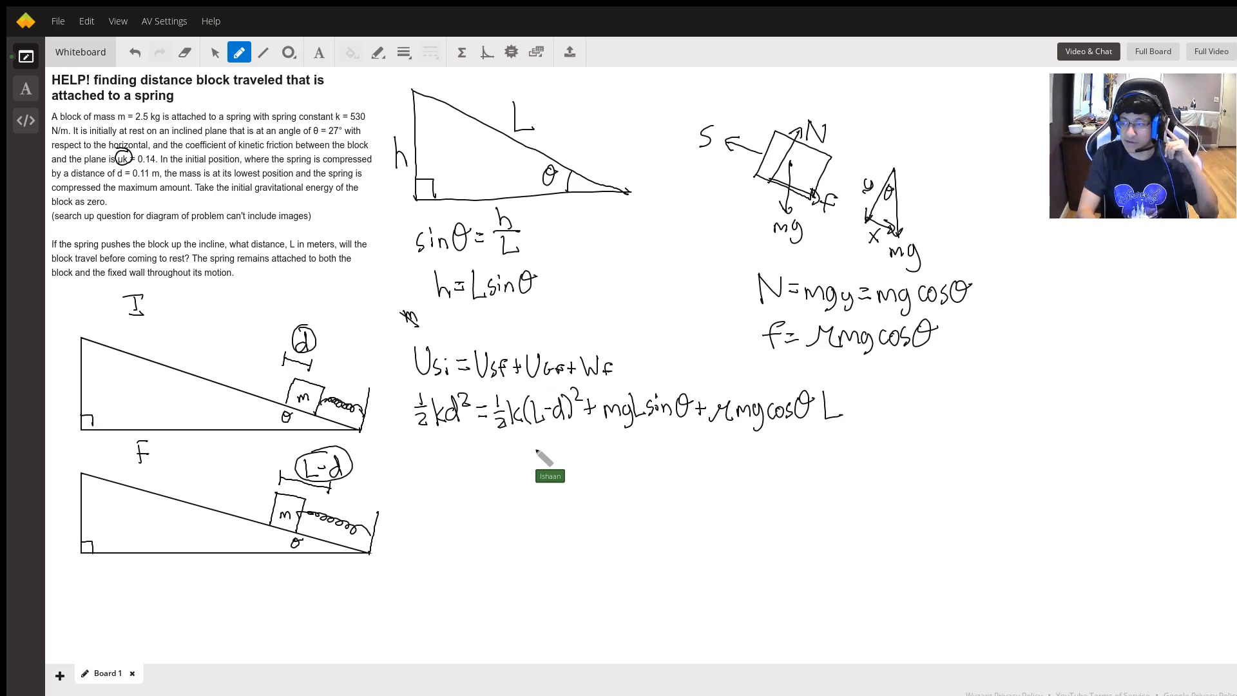
mouse_move(476, 461)
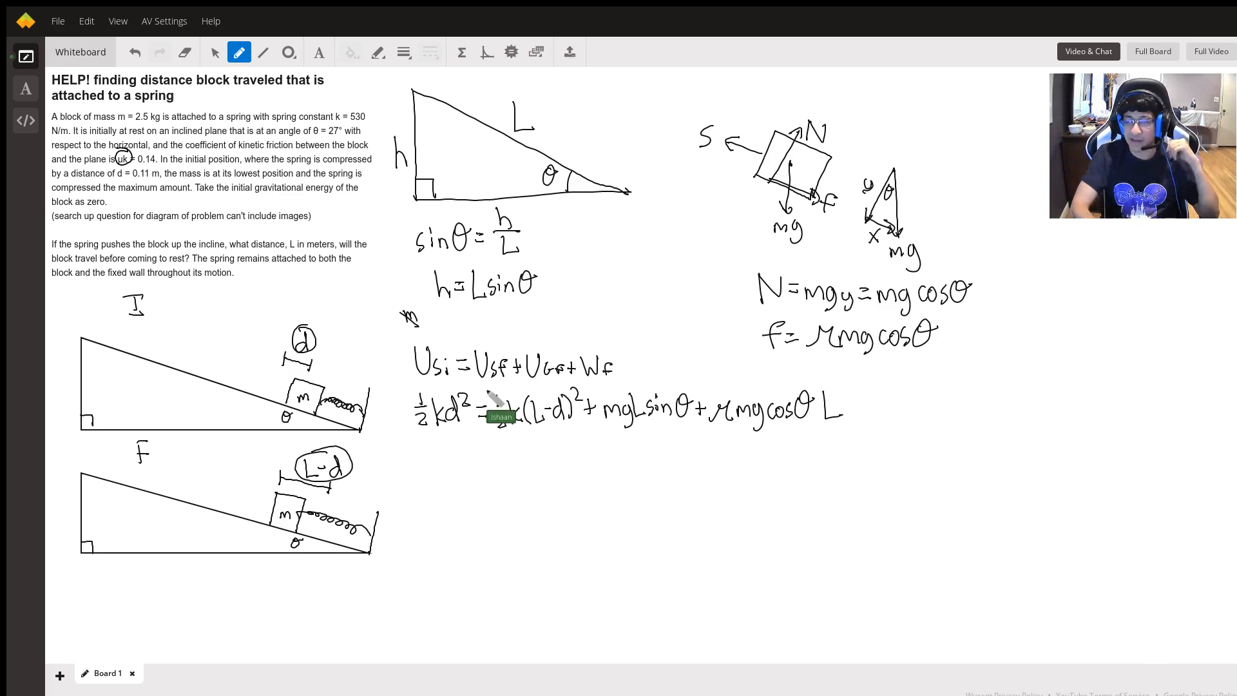
mouse_move(442, 464)
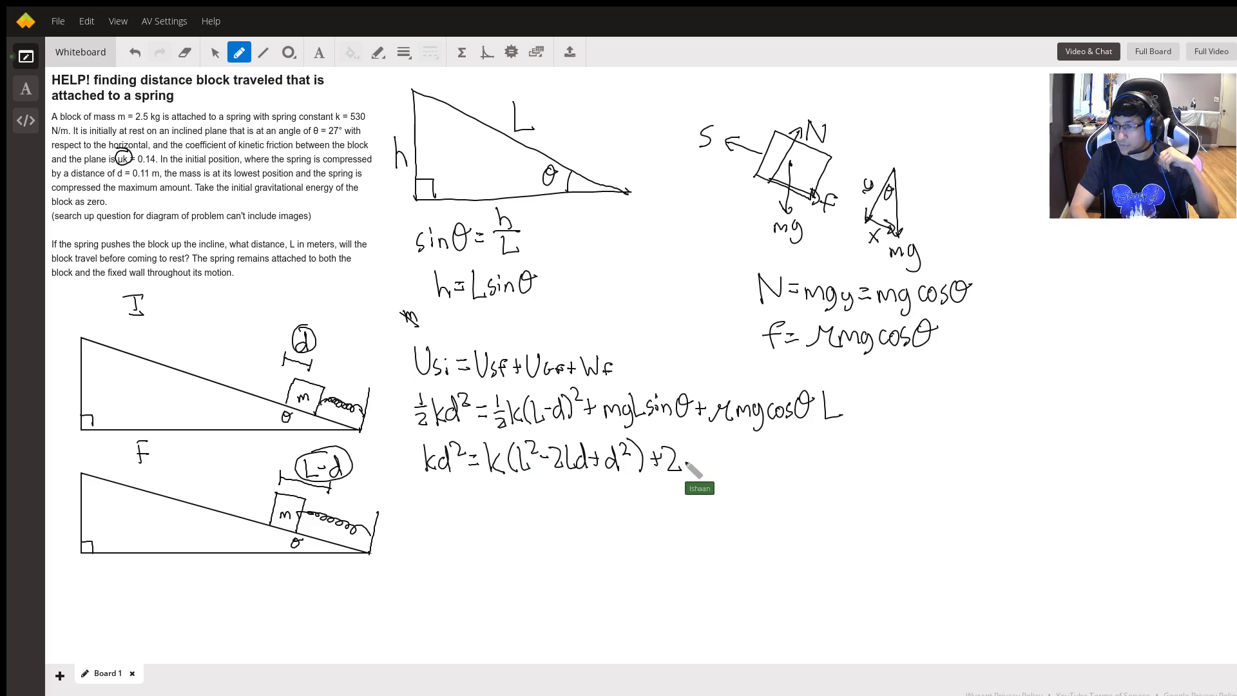
Step: Write kd² = k(L²−2Ld+d²) + 2mgL sinθ + 2μmg cosθ L and strike the d² terms
left_click(702, 469)
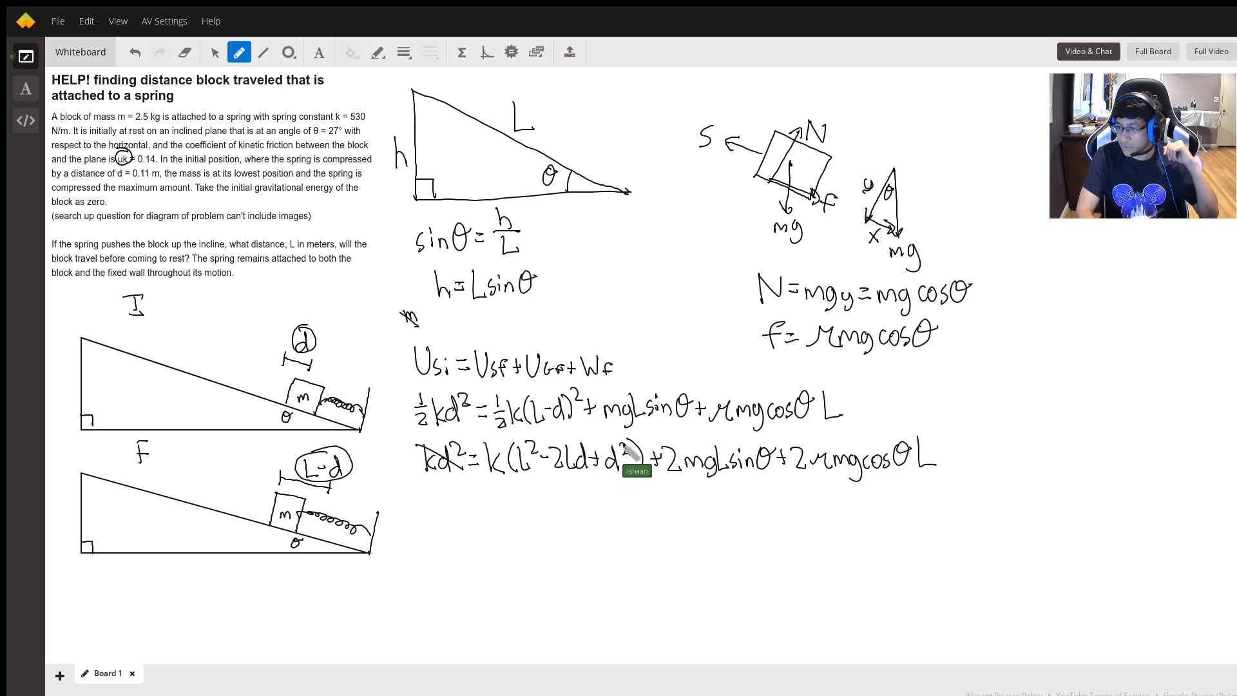
mouse_move(640, 505)
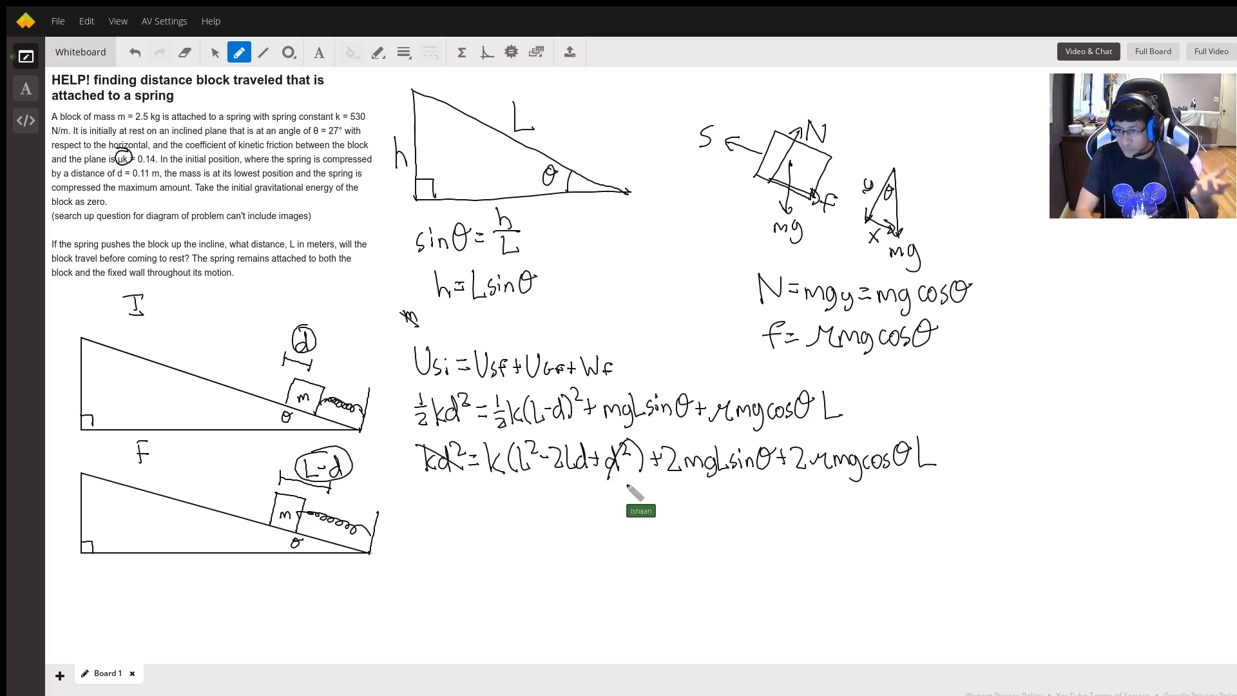
mouse_move(457, 506)
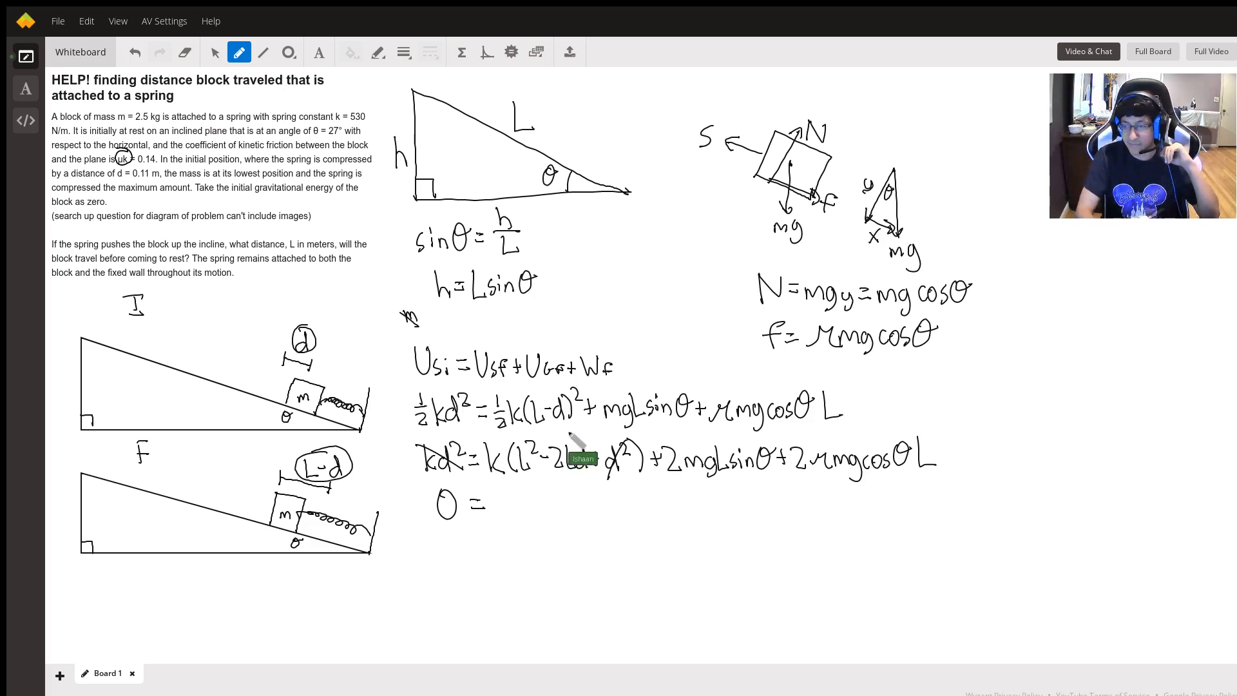
mouse_move(506, 517)
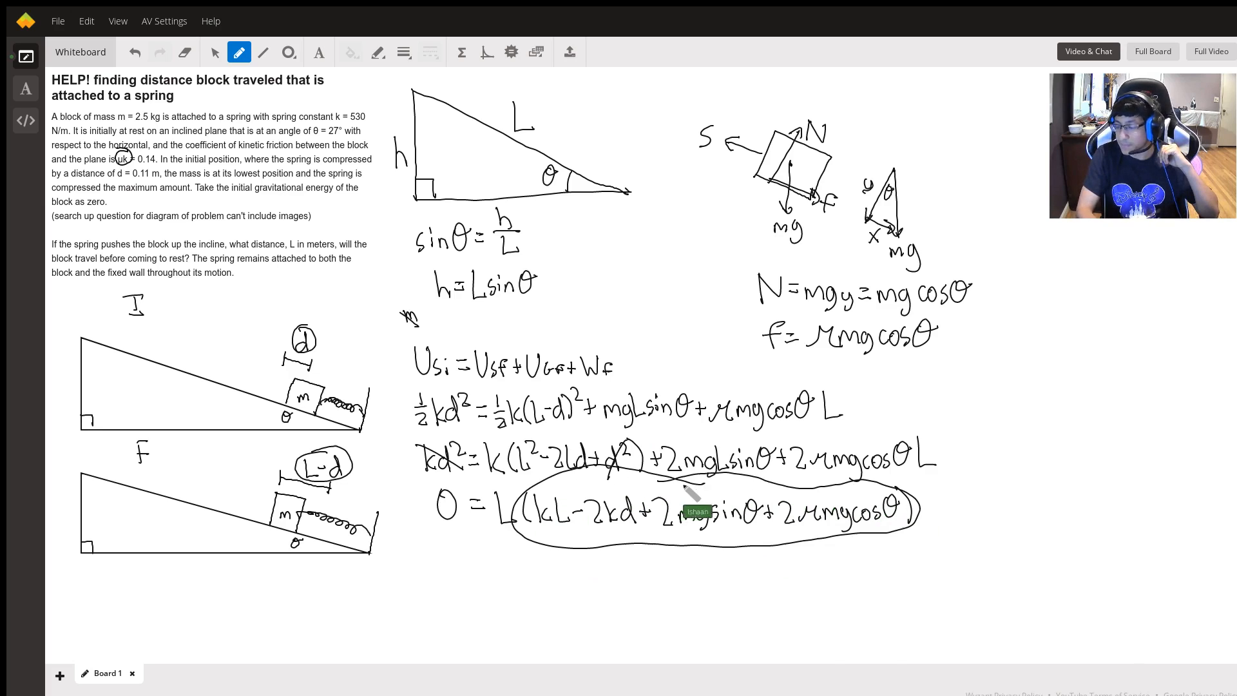
mouse_move(982, 387)
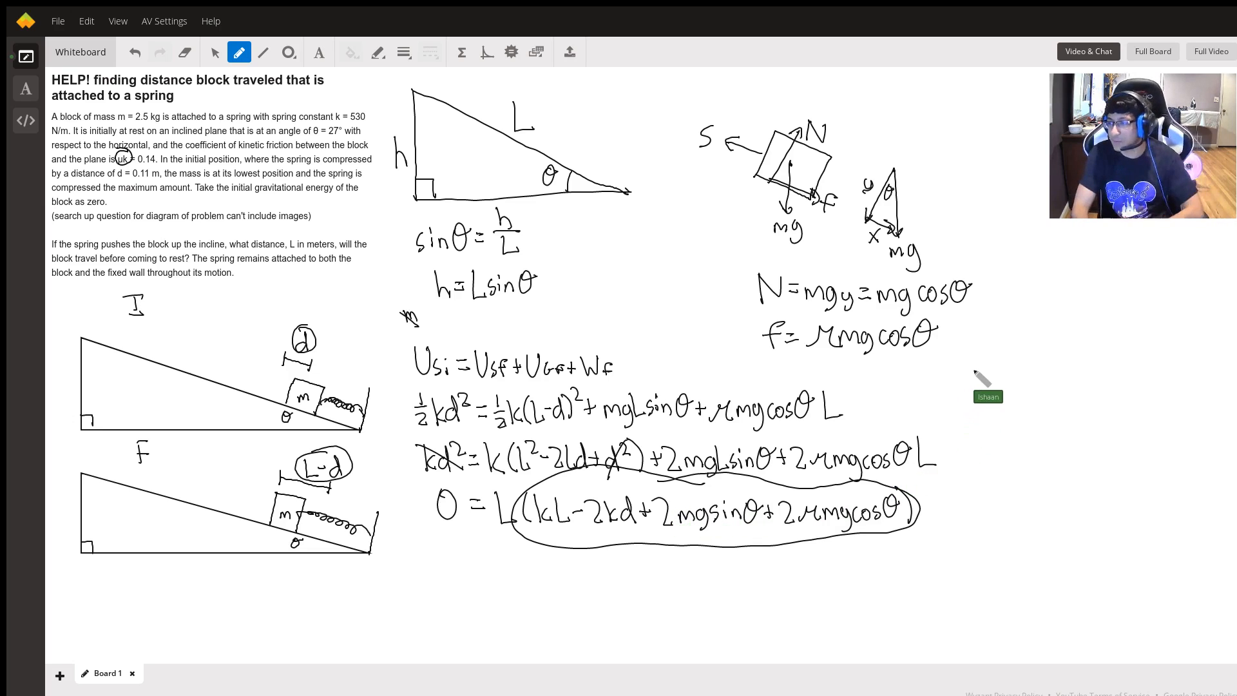
mouse_move(951, 395)
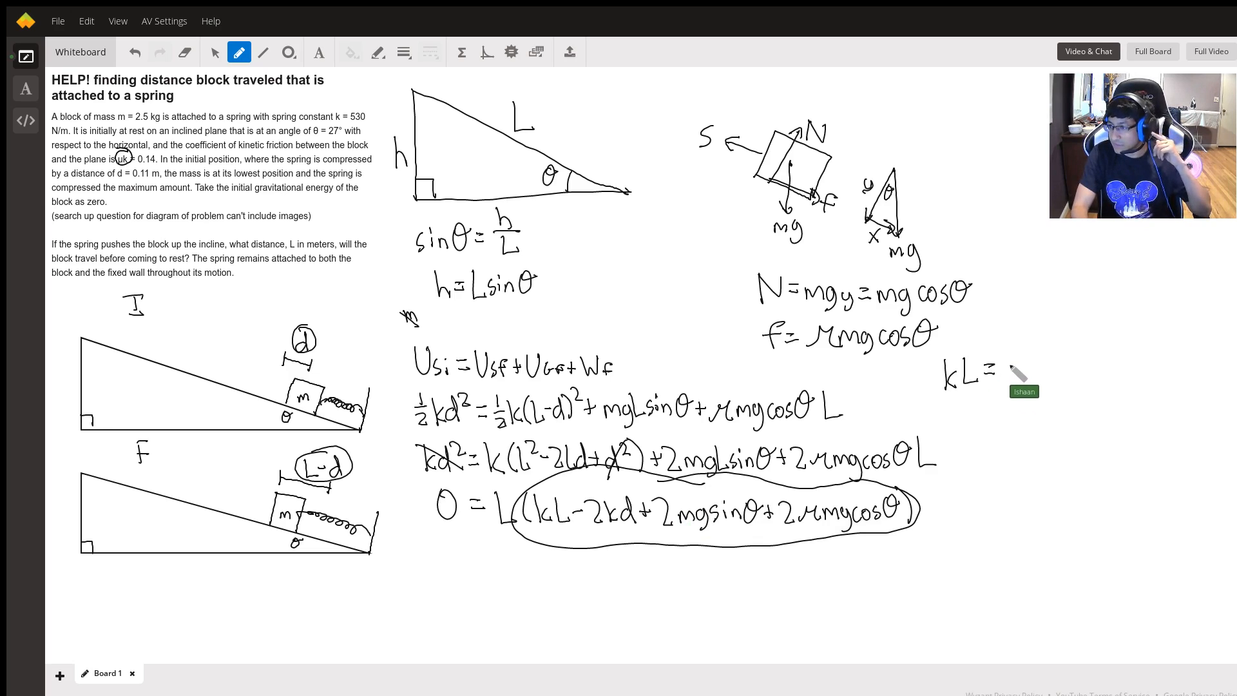
Step: Write kL = 2kd − 2mg(sinθ+μcosθ) at right, leading to the circled L formula
left_click(1019, 377)
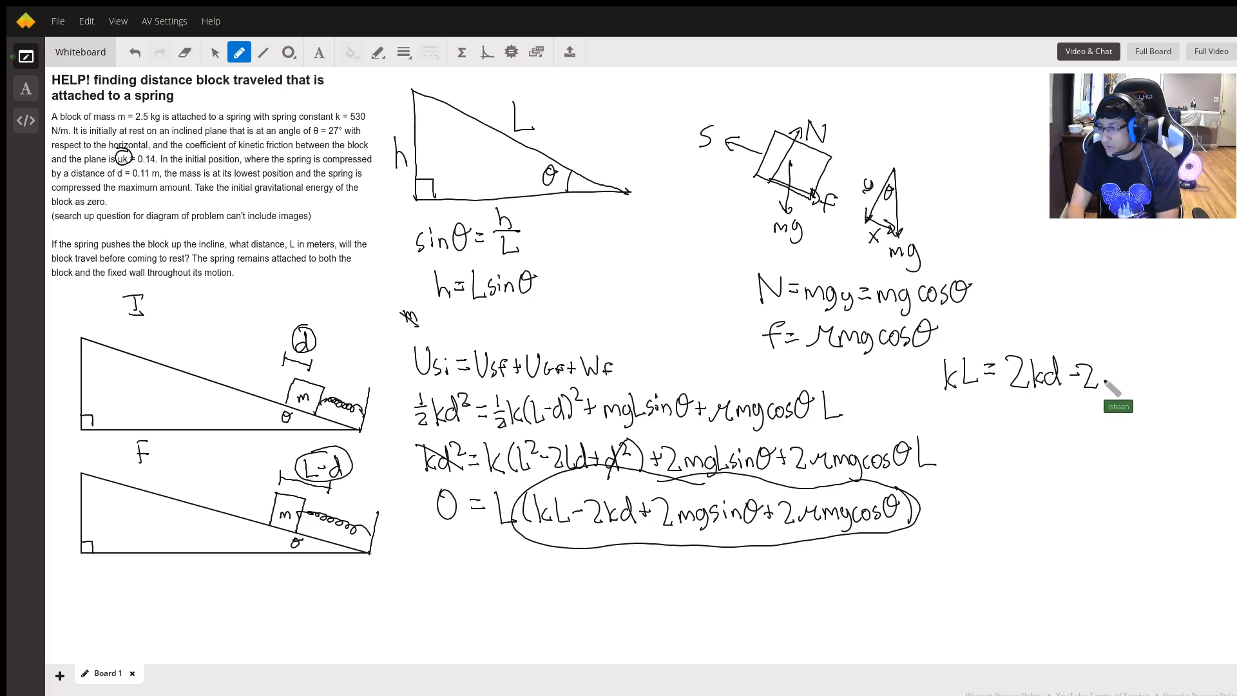
mouse_move(876, 335)
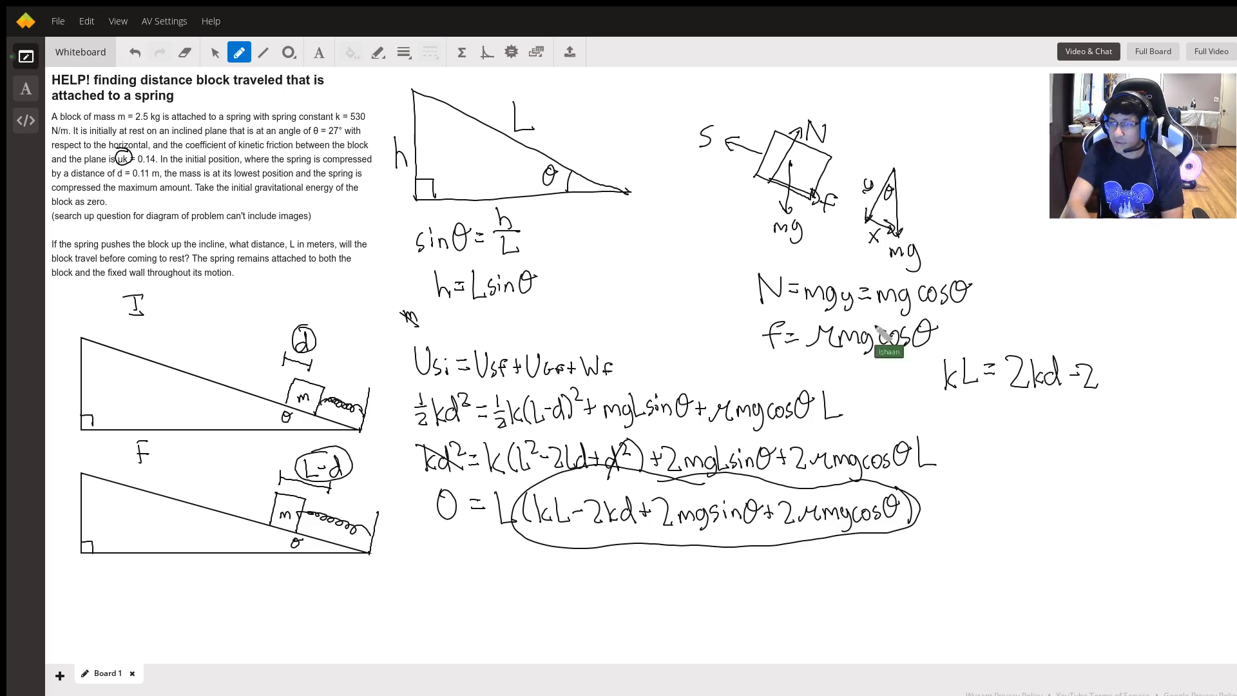
mouse_move(1104, 383)
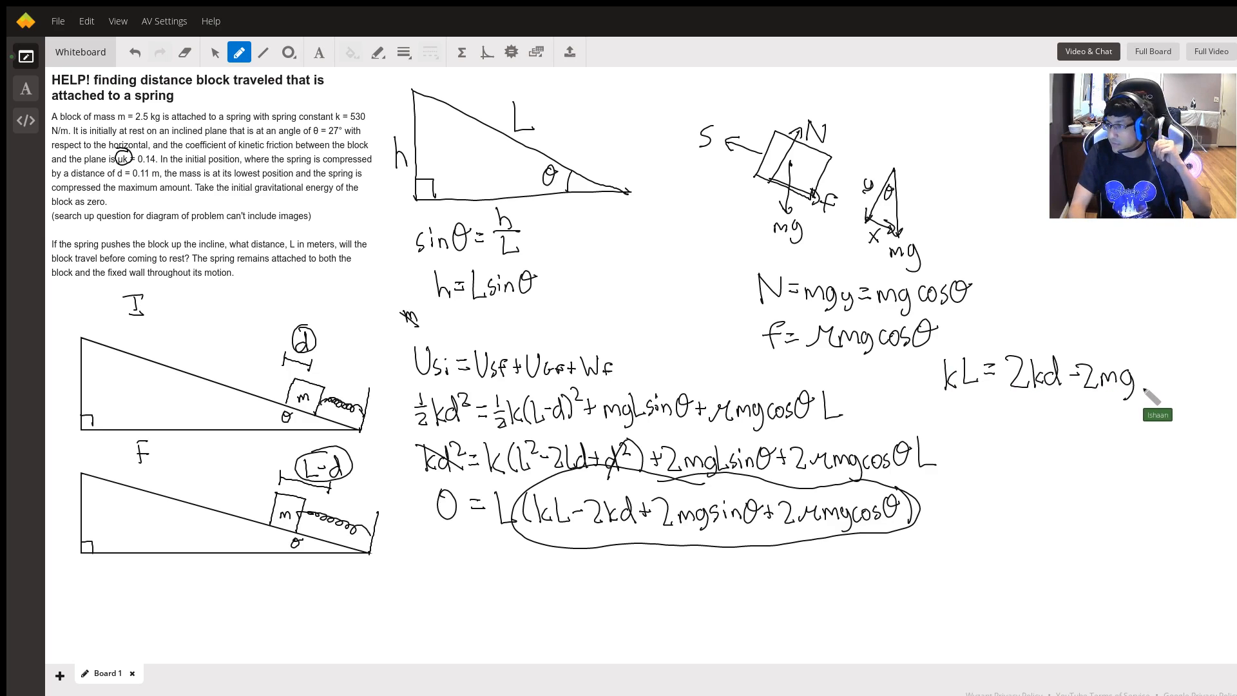
left_click(1160, 377)
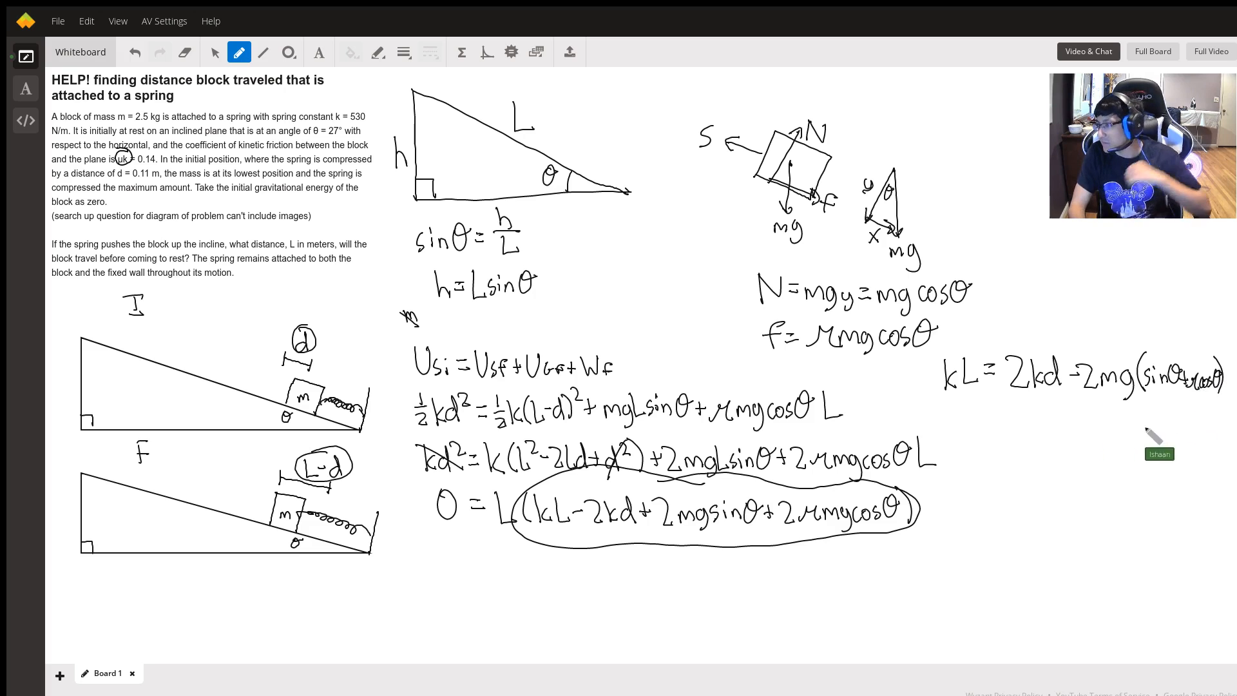
mouse_move(972, 430)
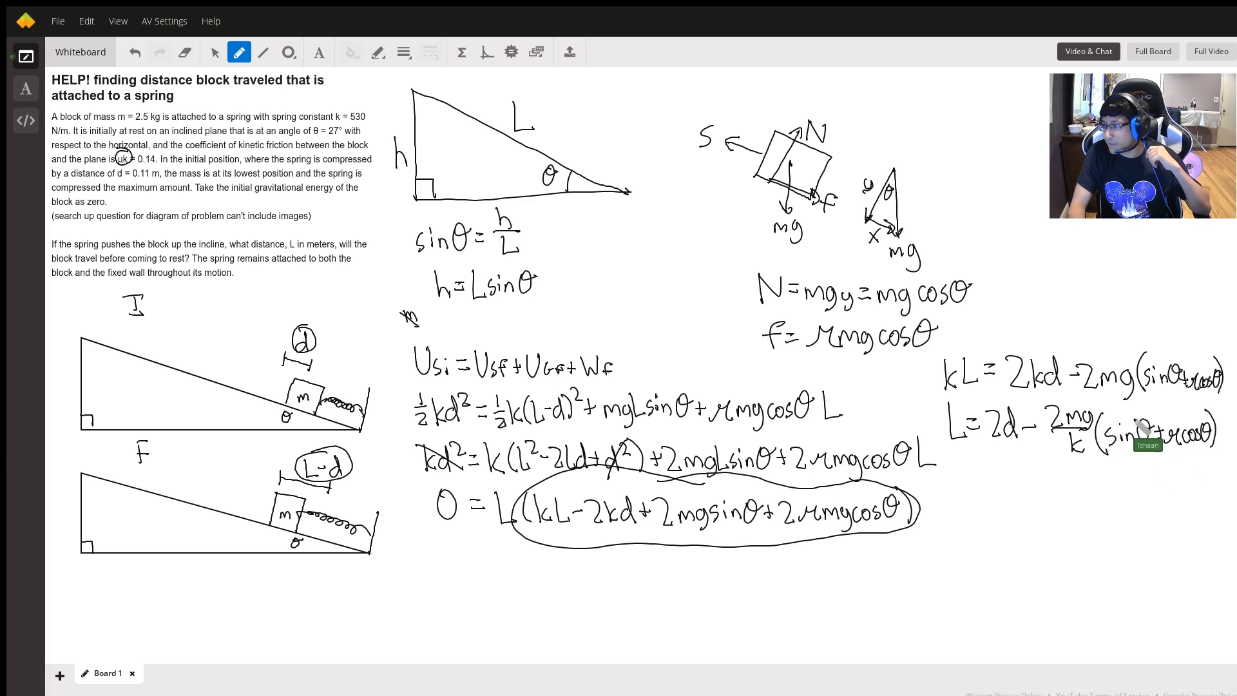
mouse_move(1026, 480)
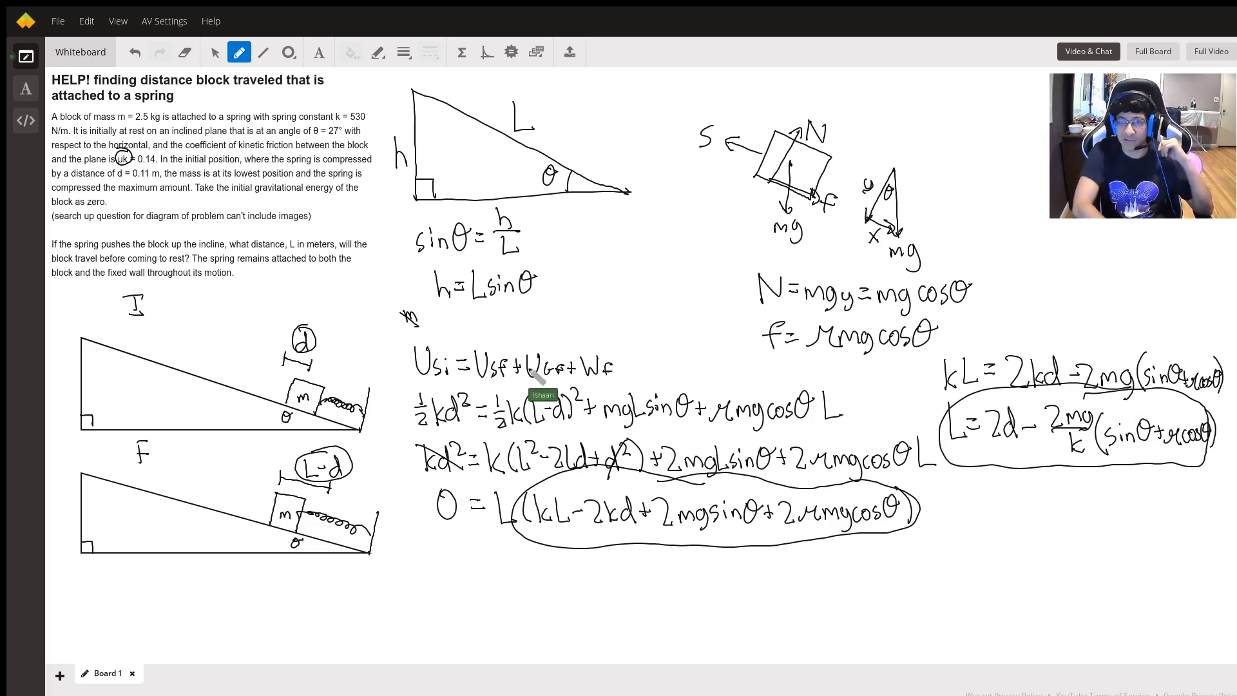
mouse_move(130, 272)
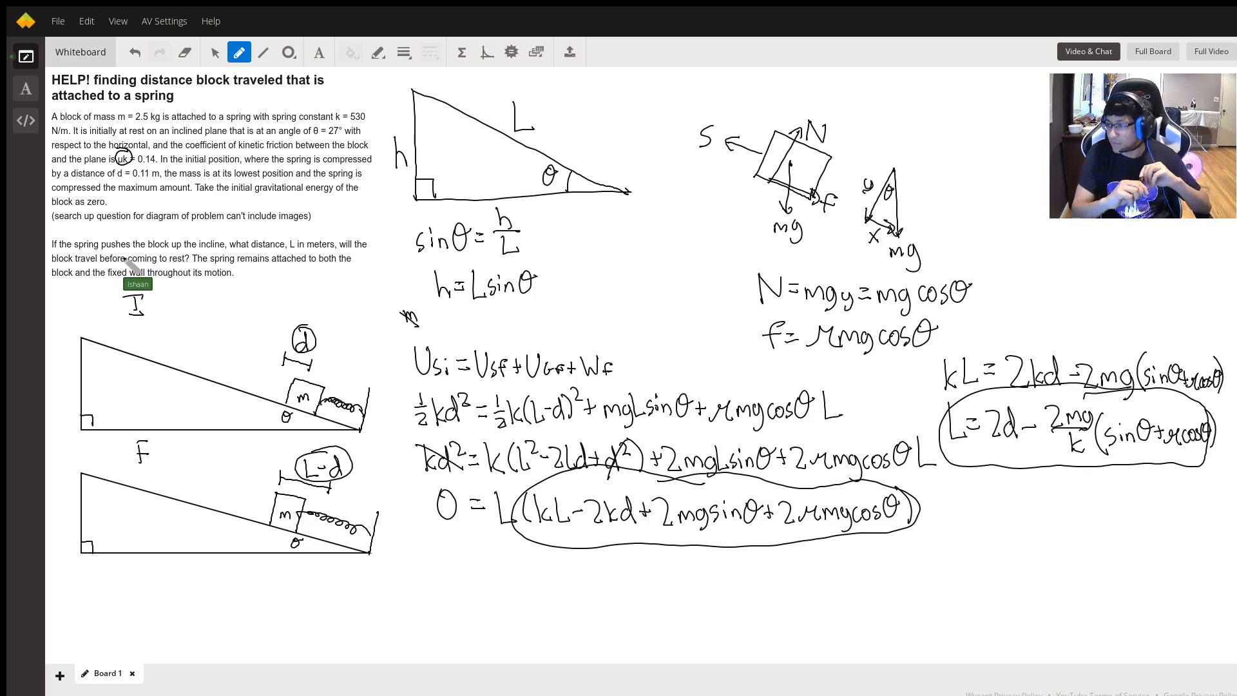